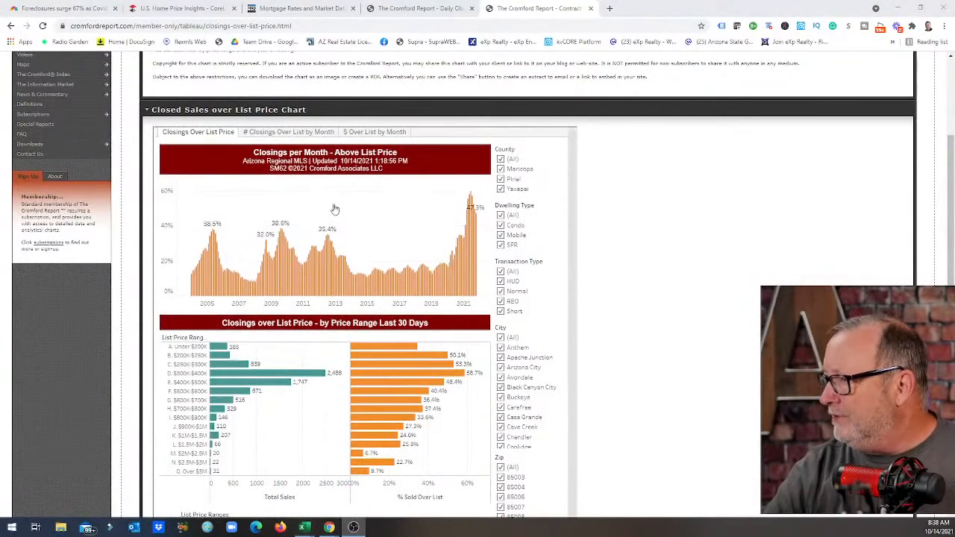
scroll(down, 3)
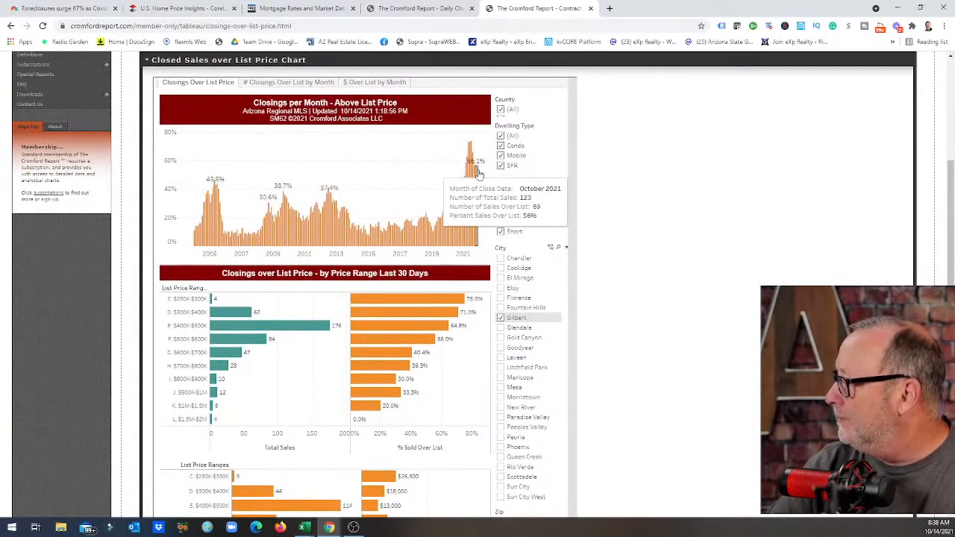
mouse_move(473, 176)
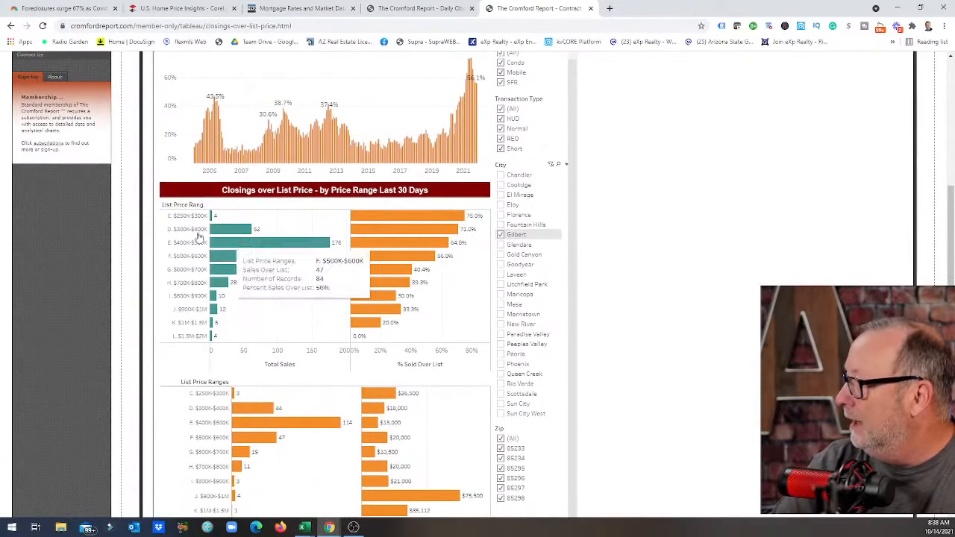
mouse_move(298, 242)
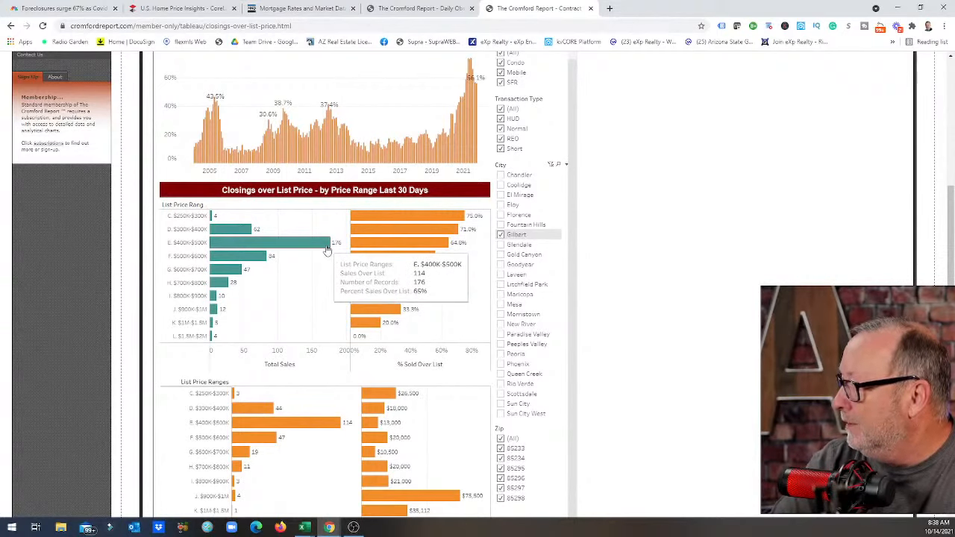
mouse_move(321, 424)
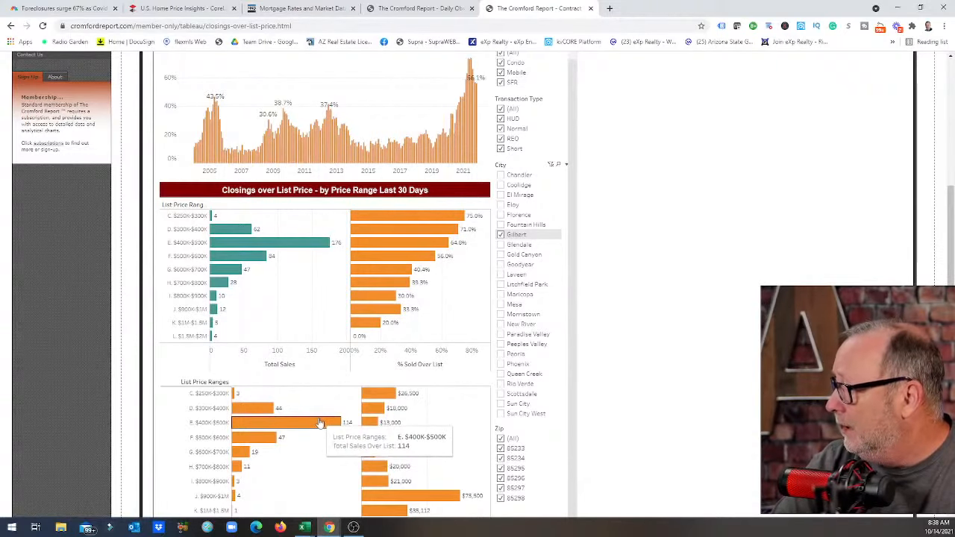
scroll(down, 3)
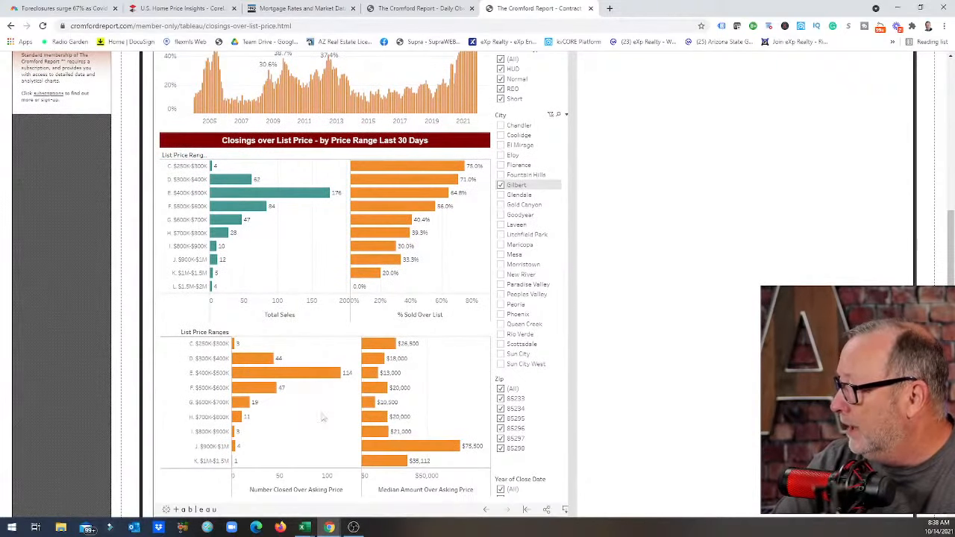
mouse_move(370, 373)
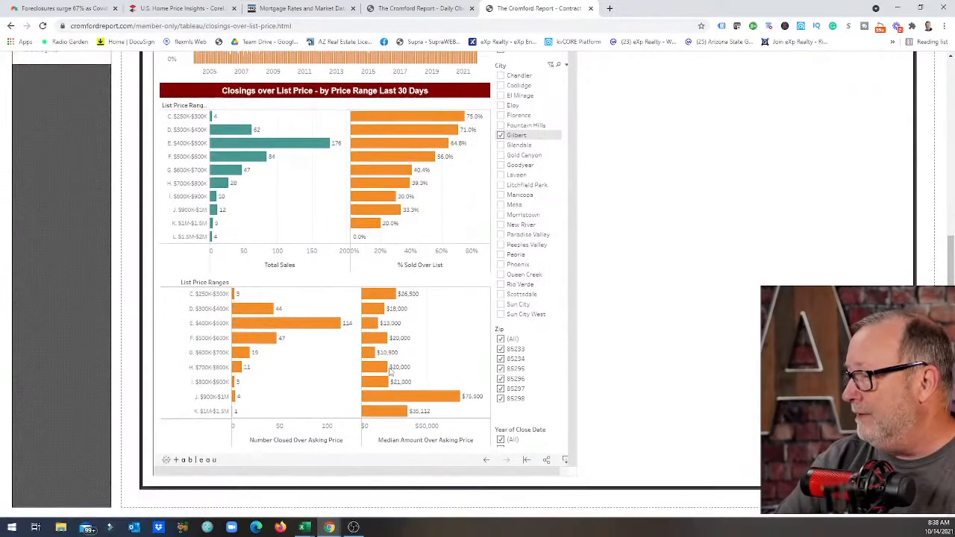
scroll(down, 3)
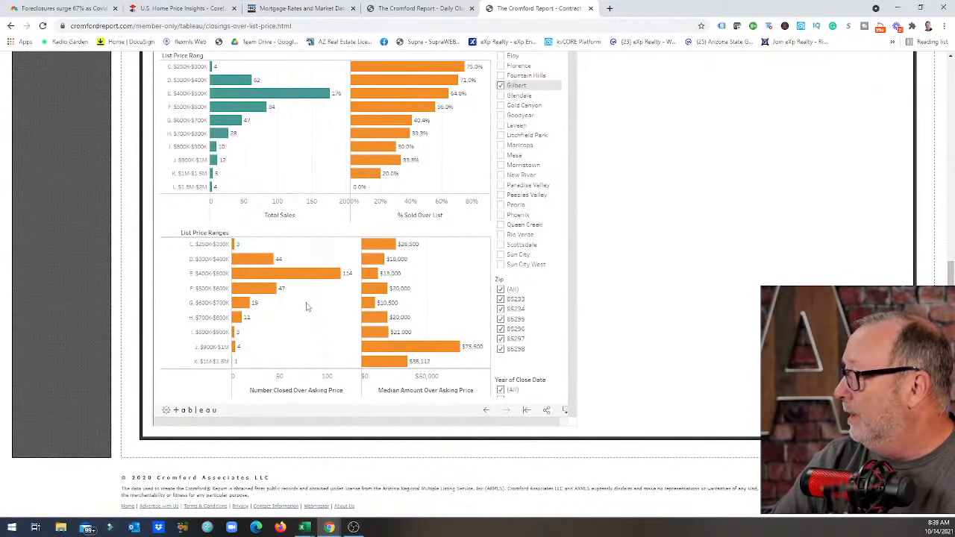
mouse_move(282, 152)
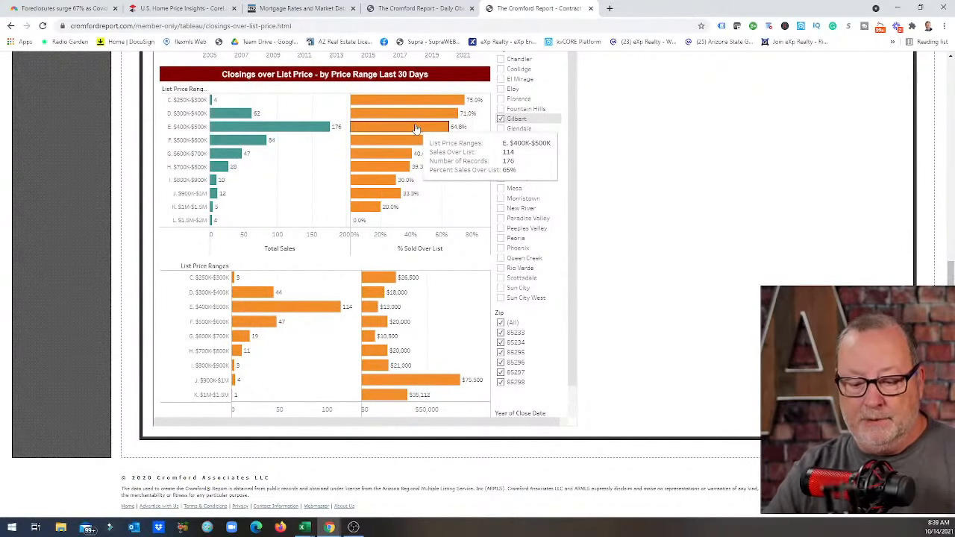
mouse_move(406, 140)
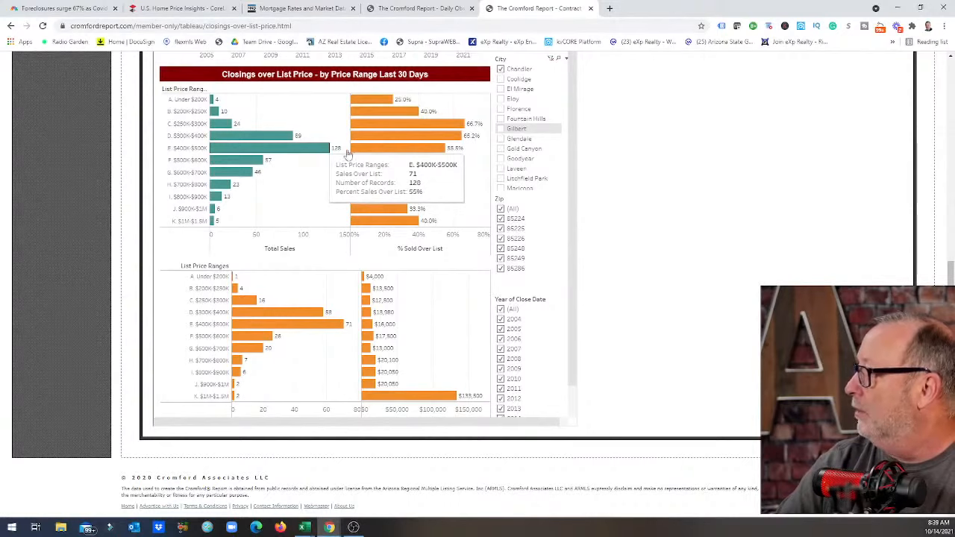
mouse_move(440, 152)
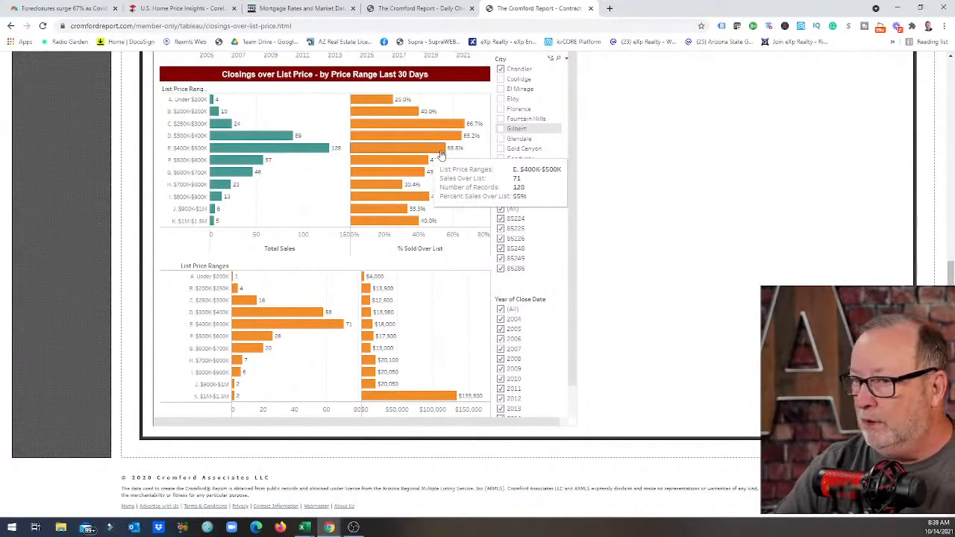